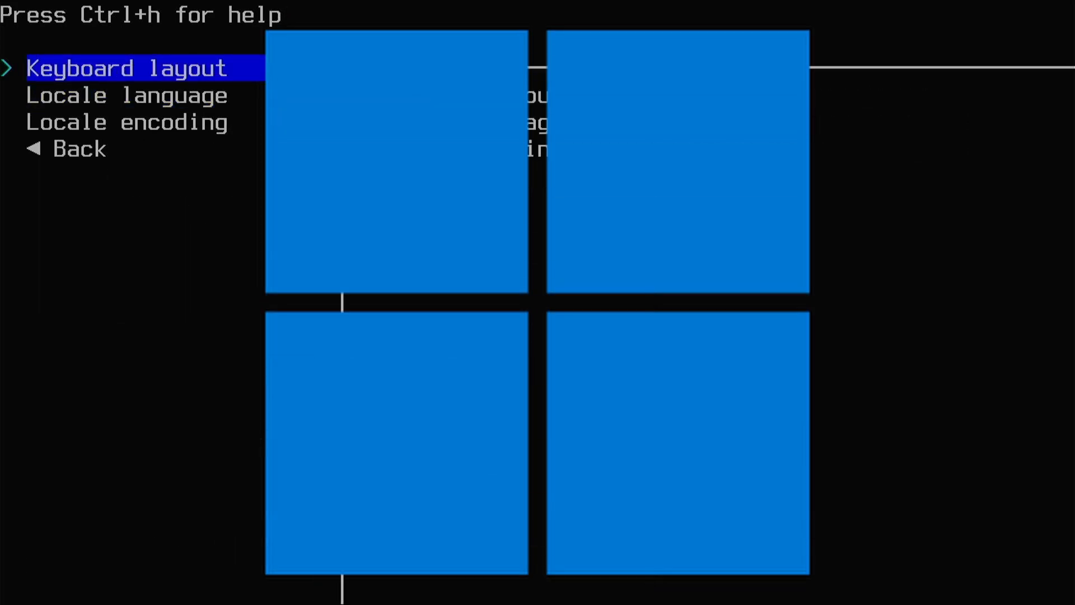
Open the keyboard layout list and scroll down to azerty, dvorak and mac-fr
{"action": "left_click", "coordinate": [131, 67]}
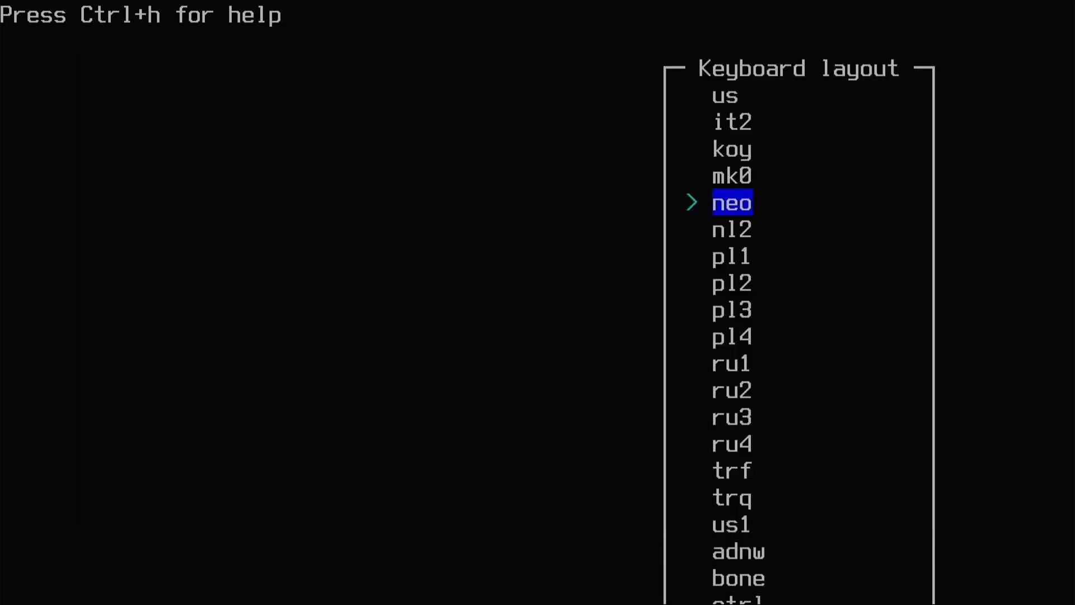
{"action": "scroll", "scroll_direction": "down", "scroll_amount": 3}
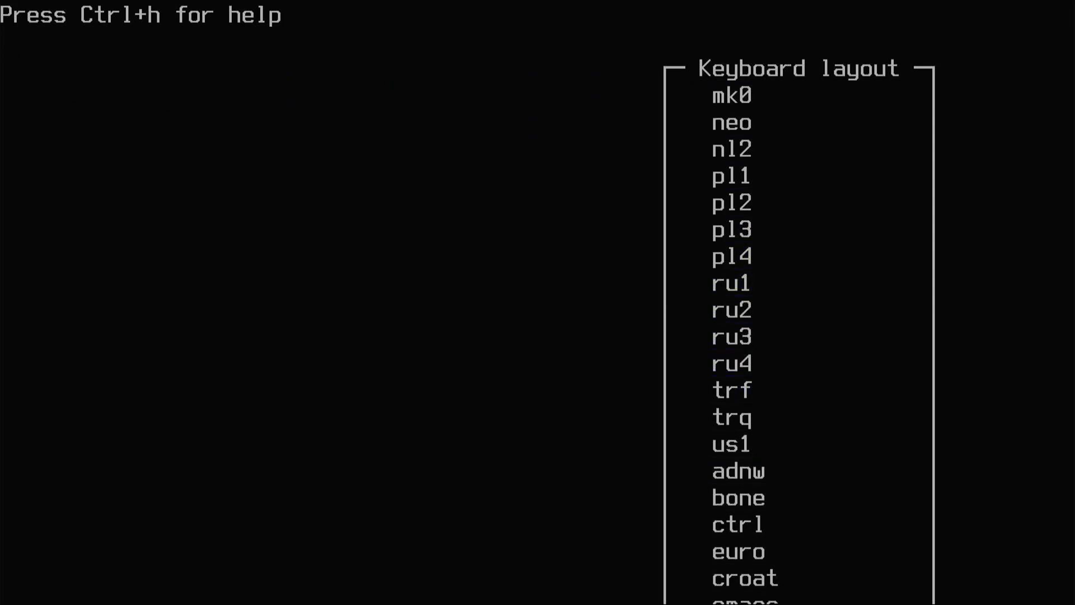
{"action": "scroll", "scroll_direction": "down", "scroll_amount": 3}
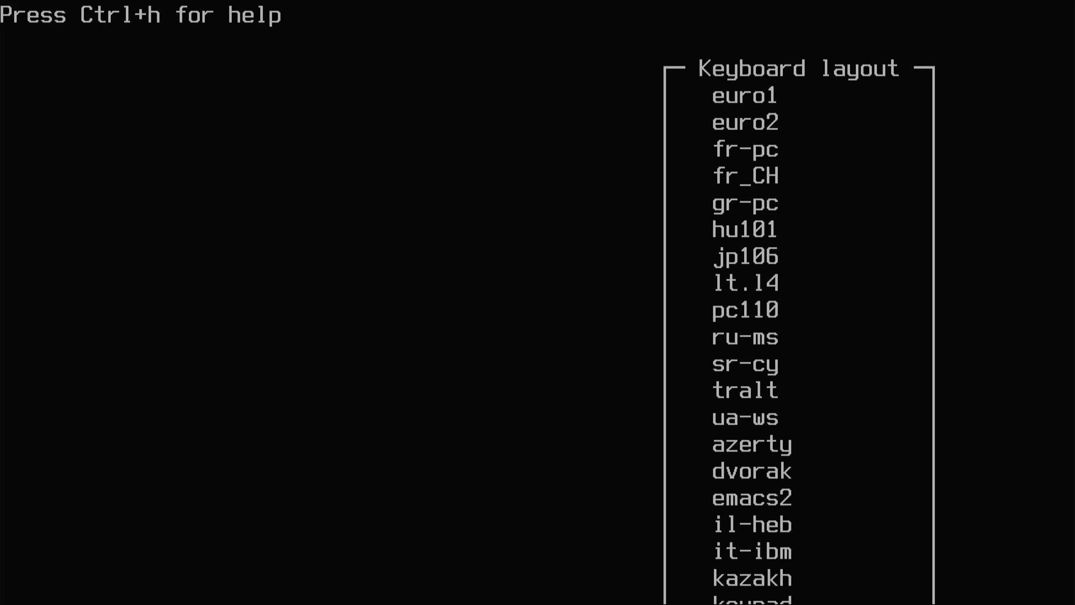
{"action": "scroll", "scroll_direction": "down", "scroll_amount": 3}
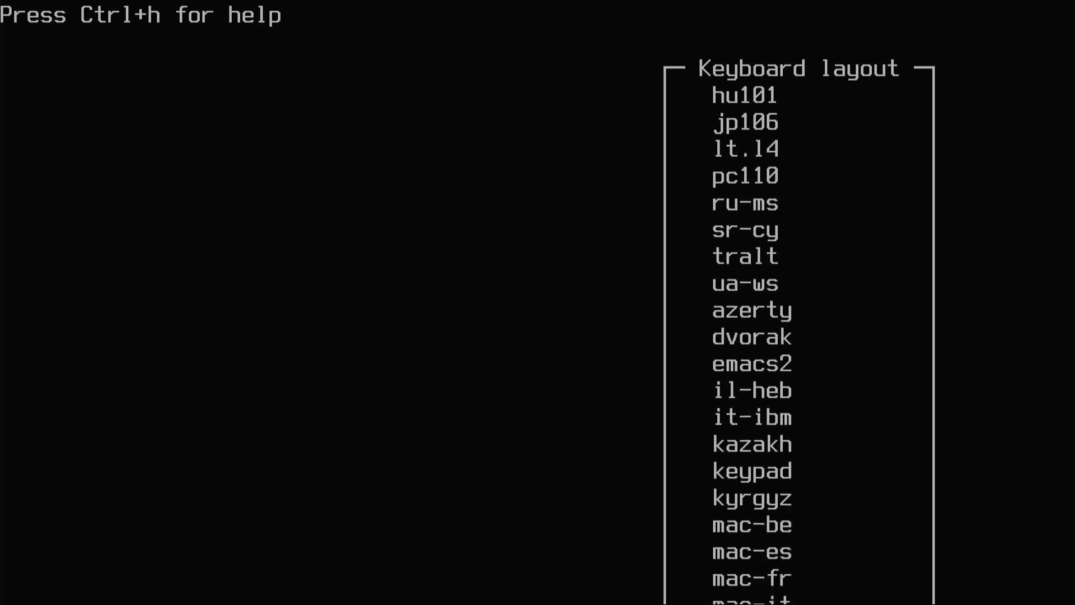